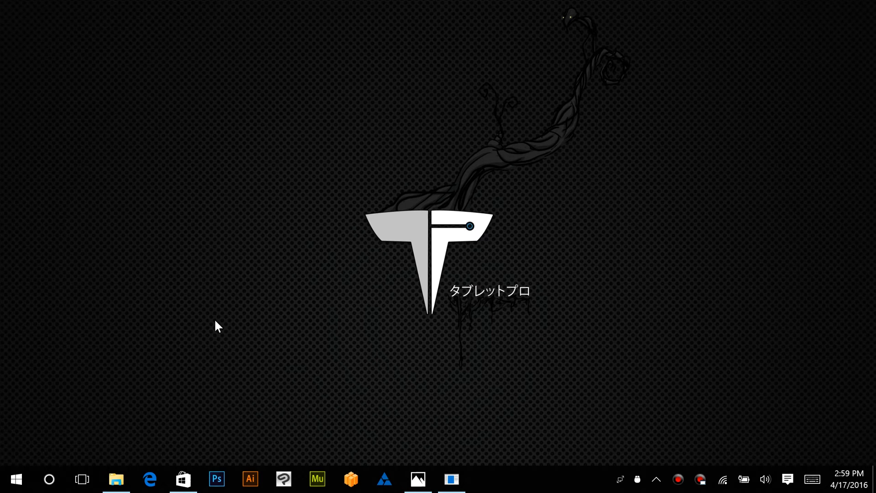
{"action": "mouse_move", "coordinate": [370, 328]}
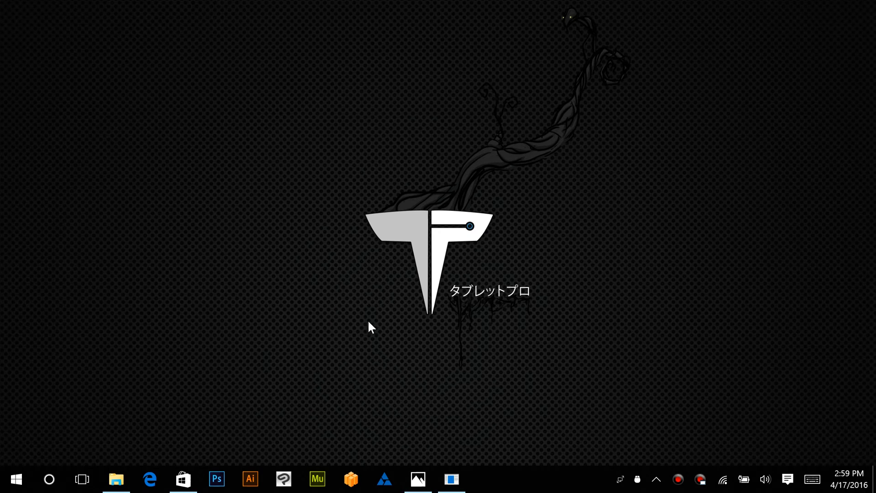
{"action": "mouse_move", "coordinate": [435, 279]}
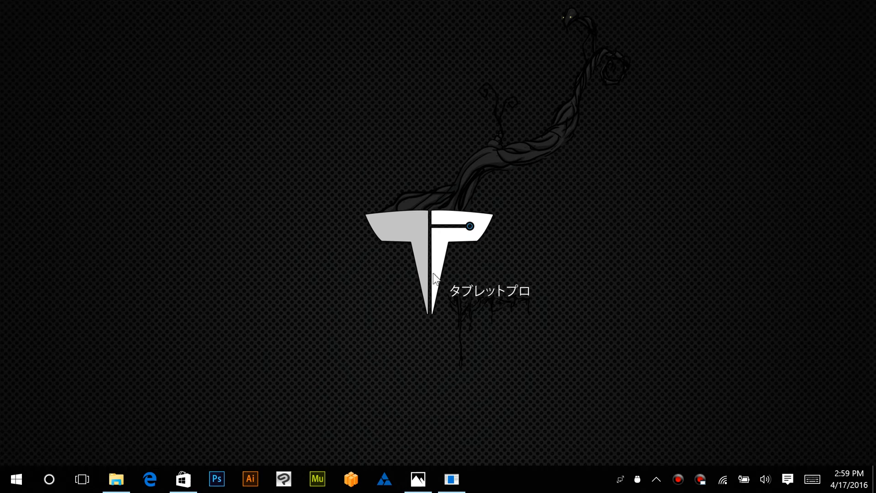
{"action": "mouse_move", "coordinate": [552, 329]}
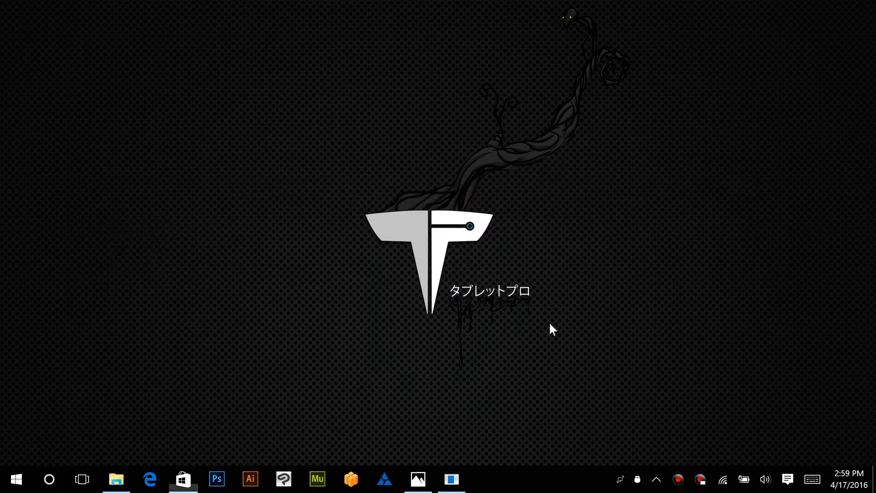
Show 'activate screen full.png' in Photos from the taskbar
{"action": "left_click", "coordinate": [181, 478]}
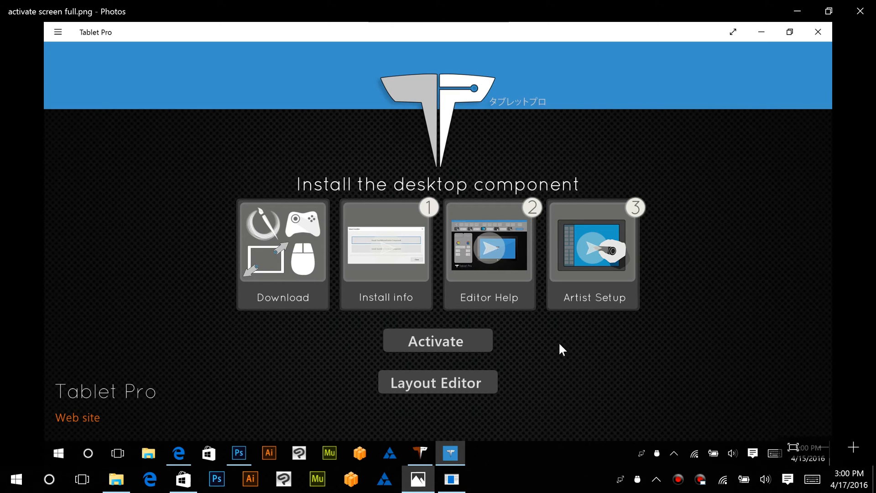
{"action": "left_click", "coordinate": [732, 31]}
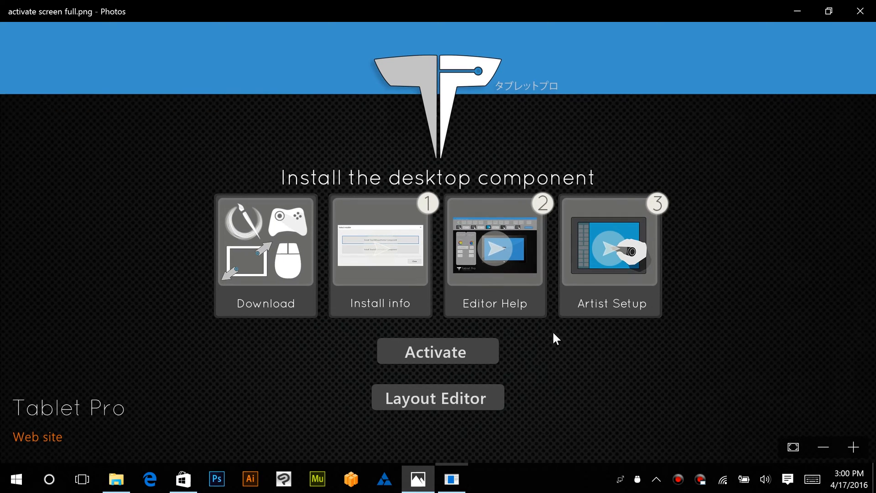
{"action": "mouse_move", "coordinate": [274, 302]}
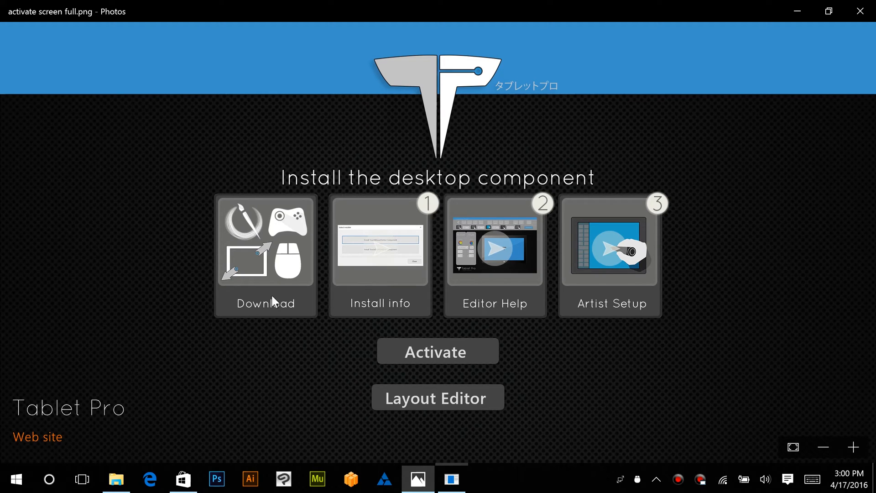
{"action": "mouse_move", "coordinate": [299, 274]}
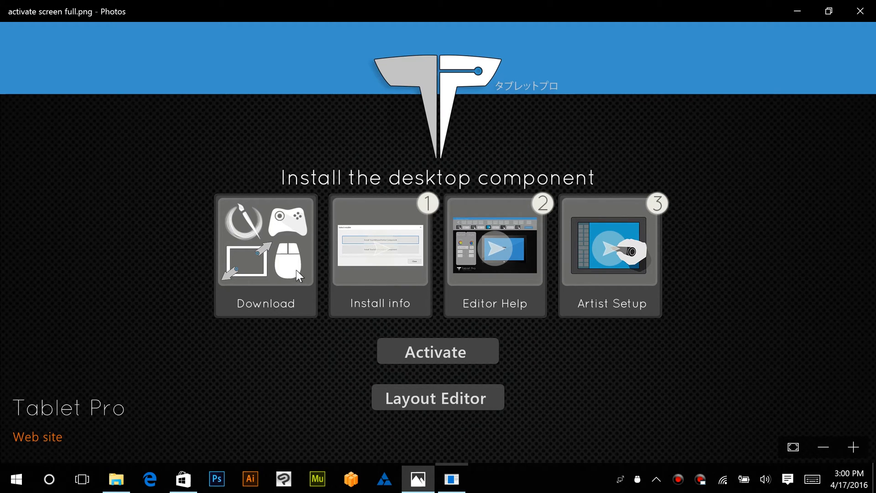
{"action": "mouse_move", "coordinate": [398, 181]}
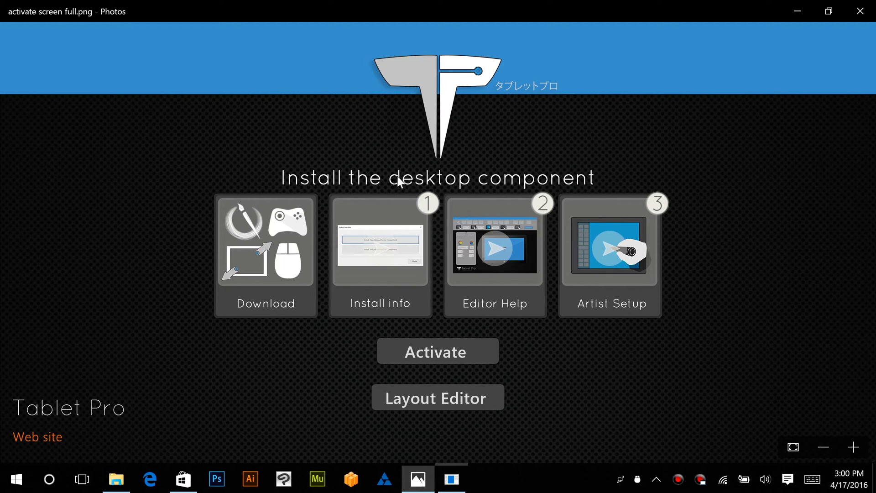
{"action": "mouse_move", "coordinate": [315, 241]}
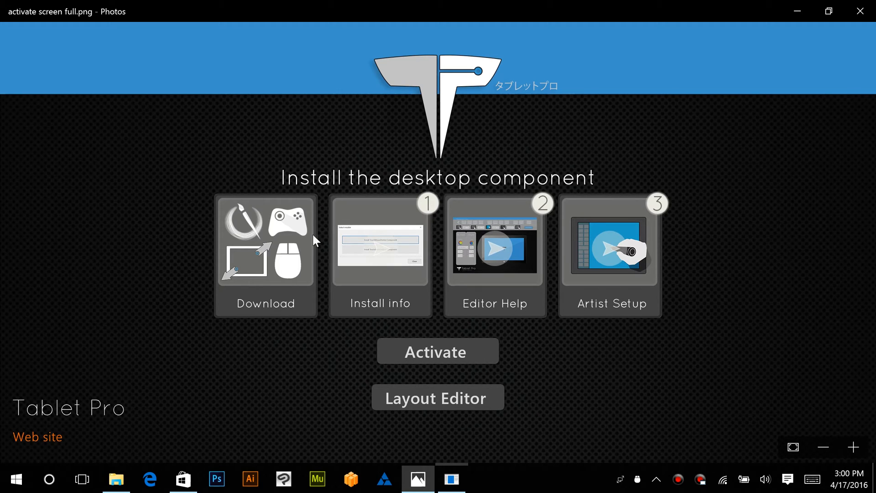
{"action": "mouse_move", "coordinate": [276, 257]}
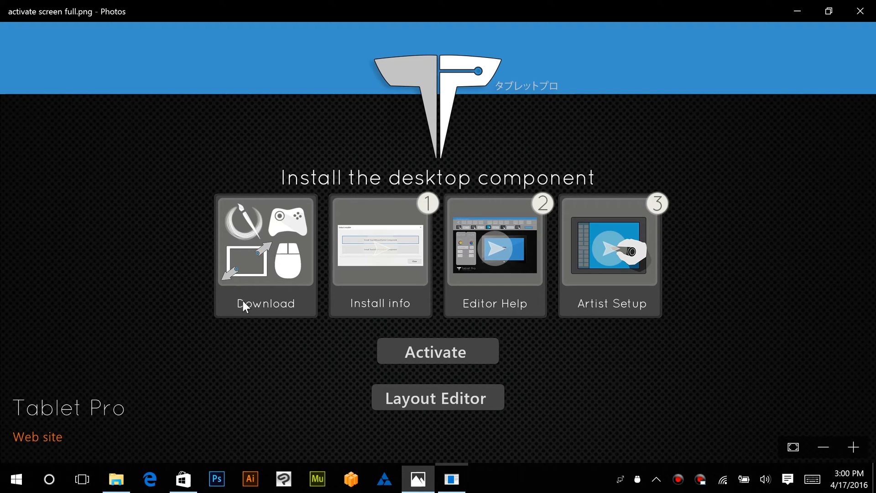
{"action": "mouse_move", "coordinate": [254, 262]}
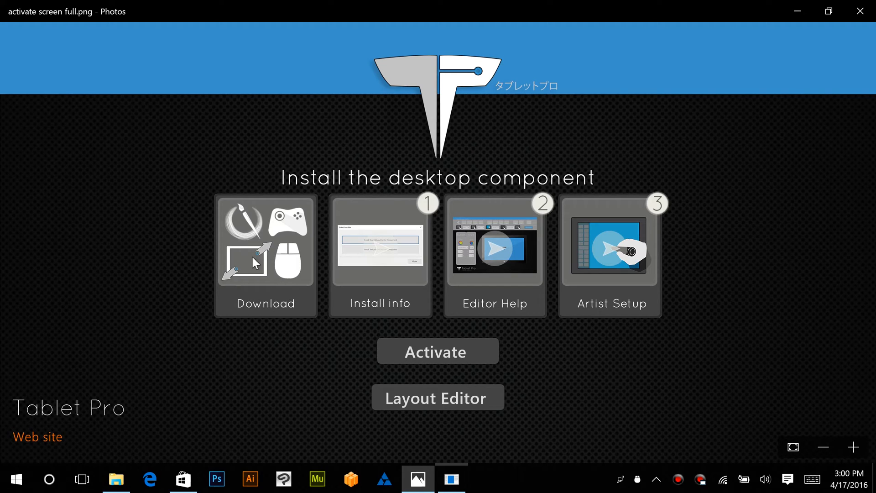
{"action": "mouse_move", "coordinate": [271, 316]}
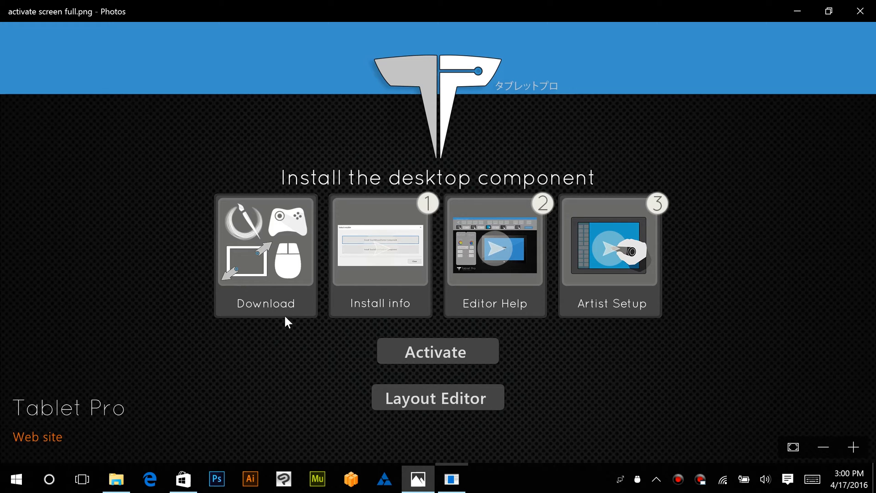
Run the 'tabletpro2007 (1)' package from Downloads, retrying after the ZIP-SFX error
{"action": "left_click", "coordinate": [115, 479]}
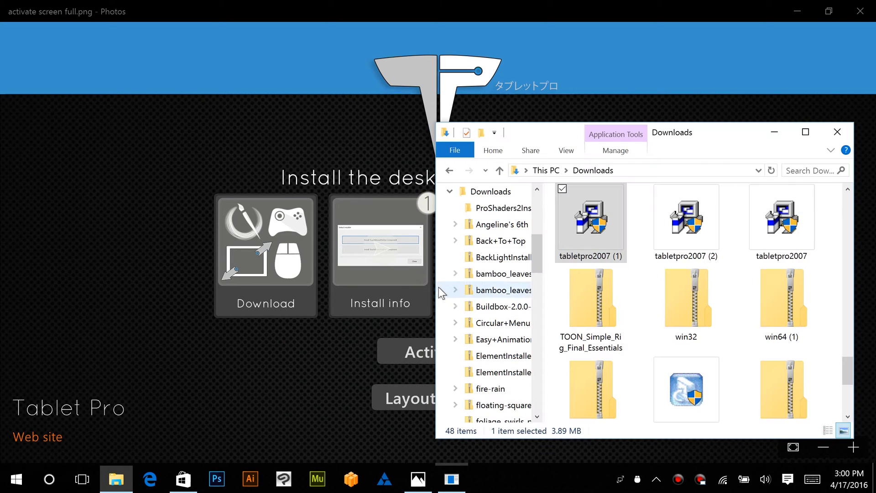
{"action": "left_click", "coordinate": [589, 221]}
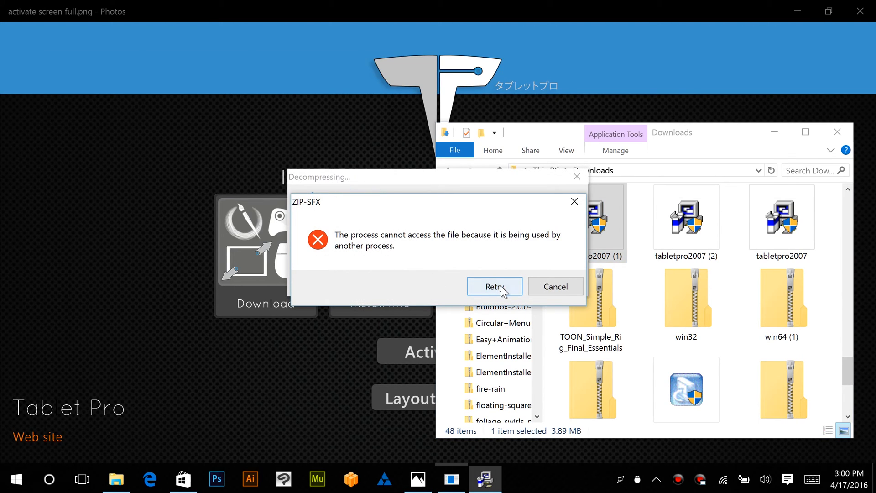
{"action": "left_click", "coordinate": [493, 286]}
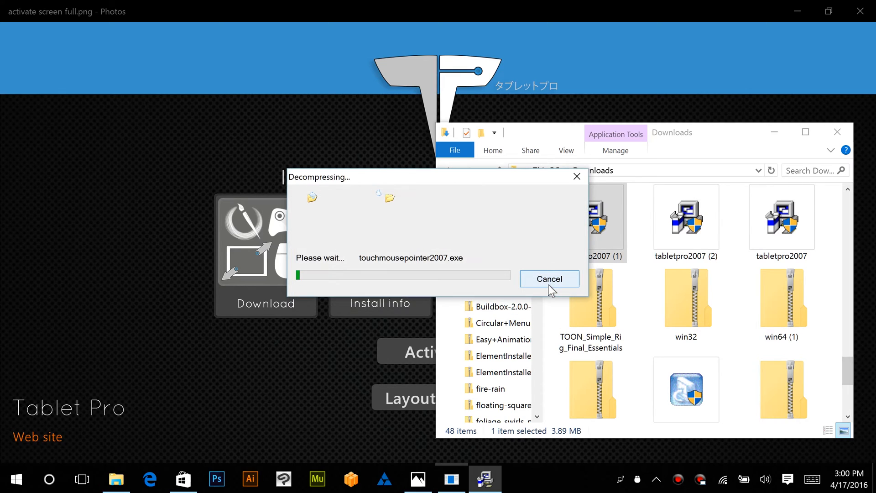
{"action": "left_click", "coordinate": [548, 278]}
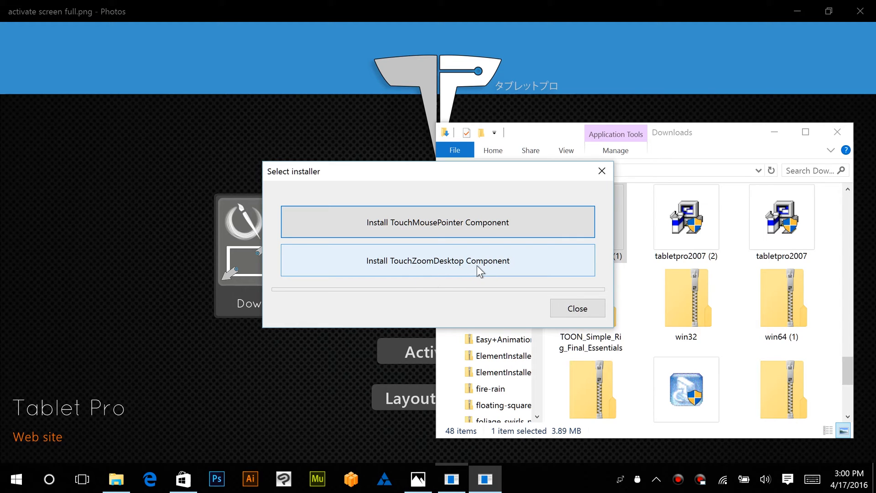
Install TouchZoomDesktop in English, declining to sign out afterwards
{"action": "left_click", "coordinate": [437, 261]}
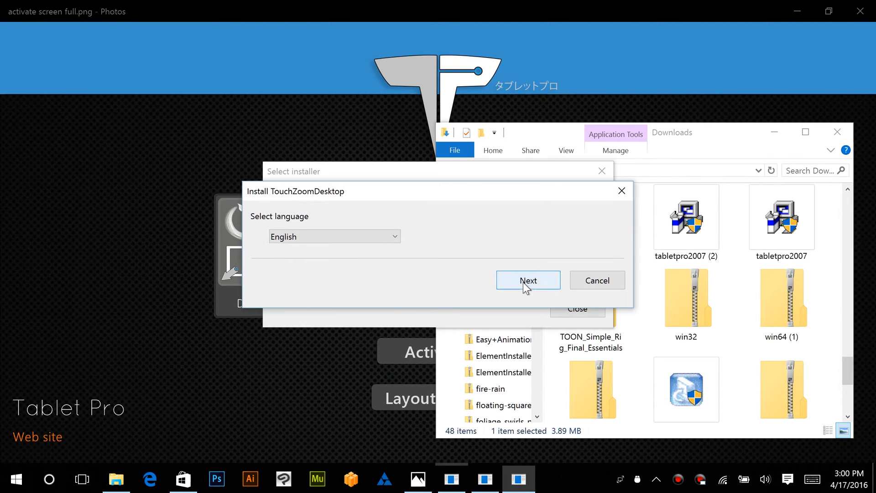
{"action": "left_click", "coordinate": [527, 279]}
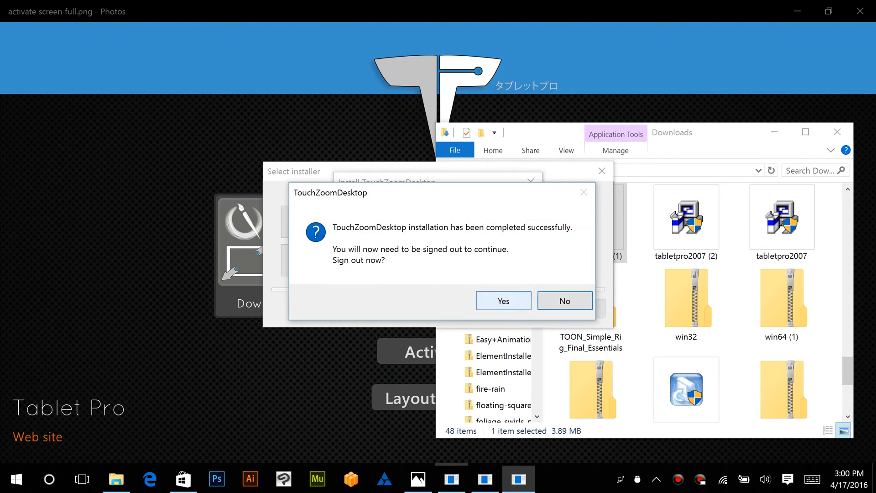
{"action": "left_click", "coordinate": [562, 301]}
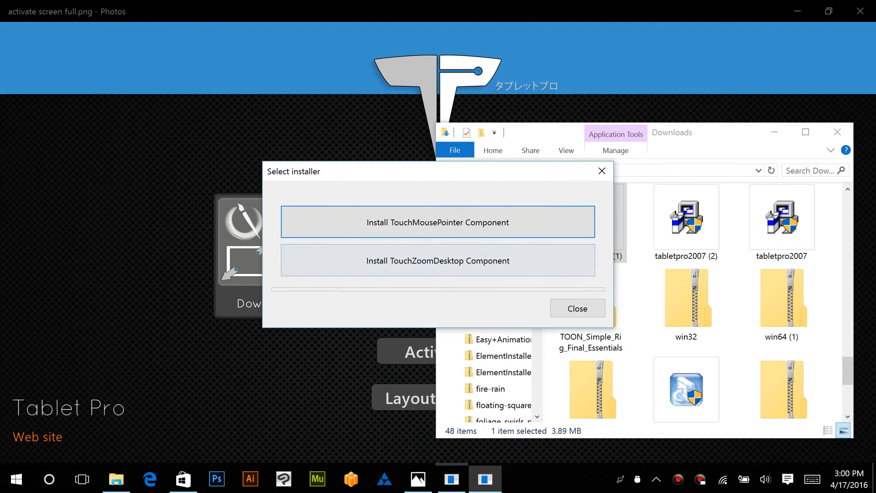
Install TouchMousePointer, decline signing out, and close the Select installer chooser
{"action": "left_click", "coordinate": [437, 221]}
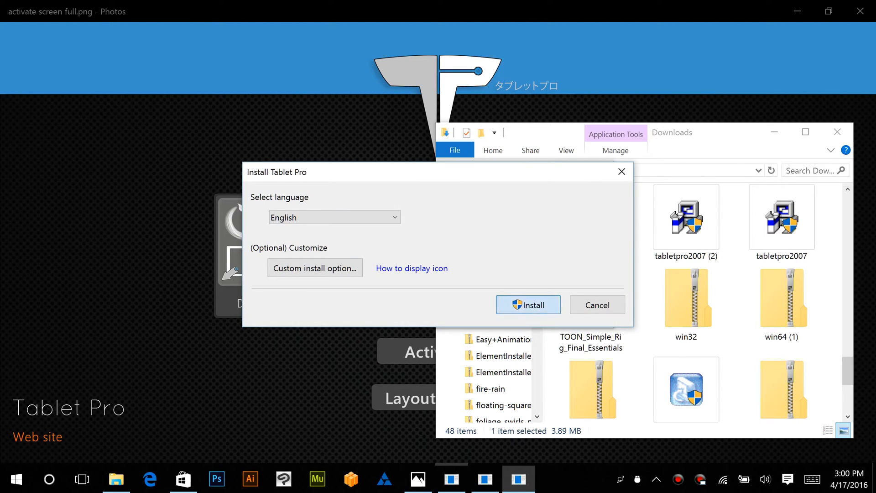
{"action": "left_click", "coordinate": [527, 305]}
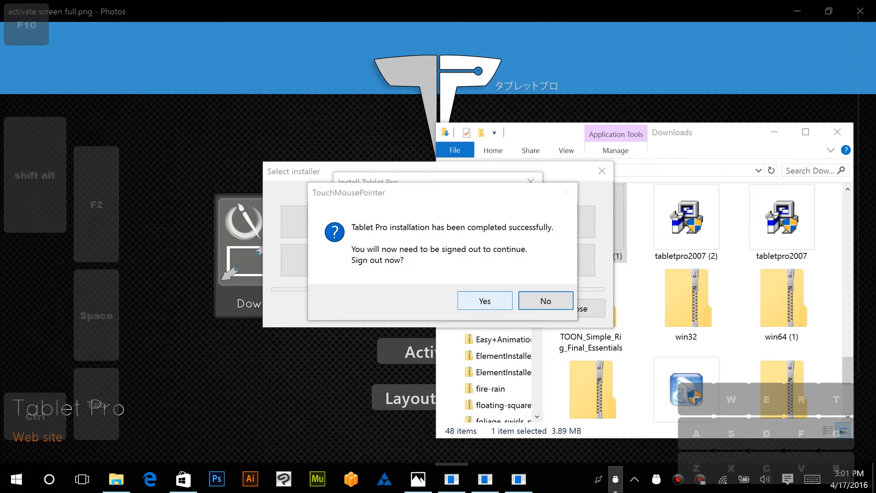
{"action": "left_click", "coordinate": [545, 301]}
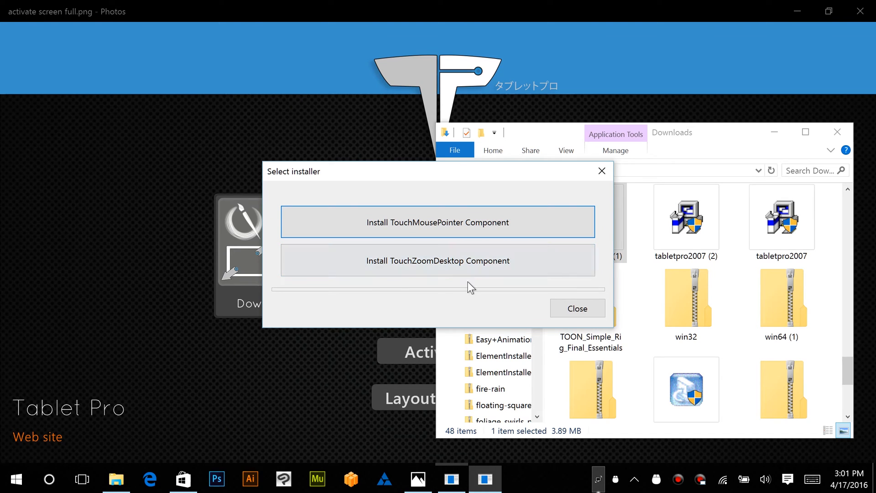
{"action": "left_click", "coordinate": [577, 309]}
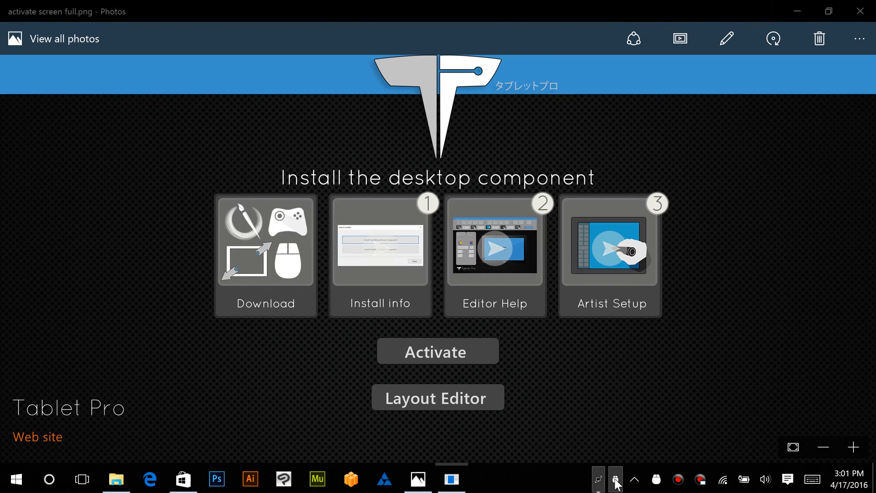
Open Settings from the Tablet Pro tray icon menu
{"action": "left_click", "coordinate": [615, 479]}
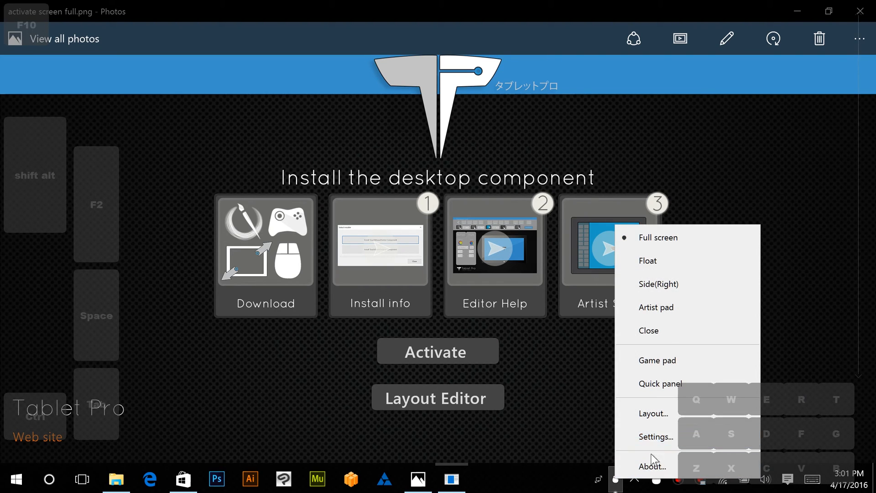
{"action": "left_click", "coordinate": [656, 436]}
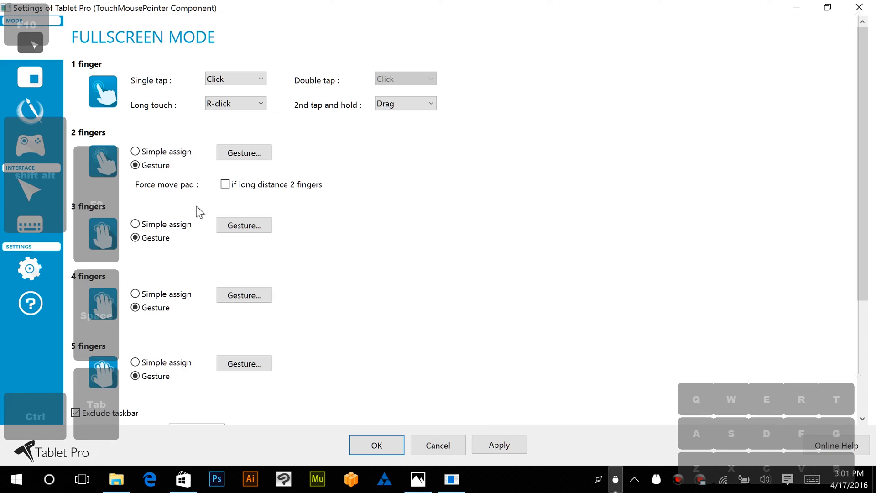
On the Version page, reset upgrade status to Not Activated and choose activation method
{"action": "left_click", "coordinate": [30, 303]}
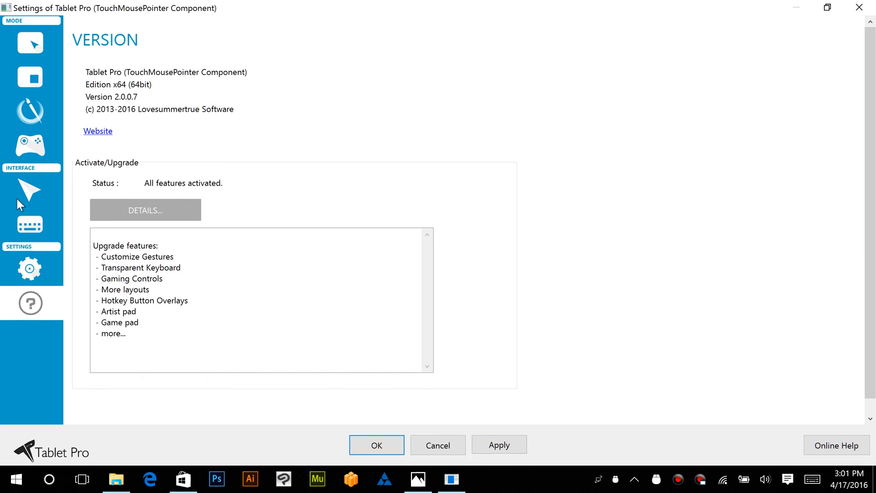
{"action": "mouse_move", "coordinate": [170, 210]}
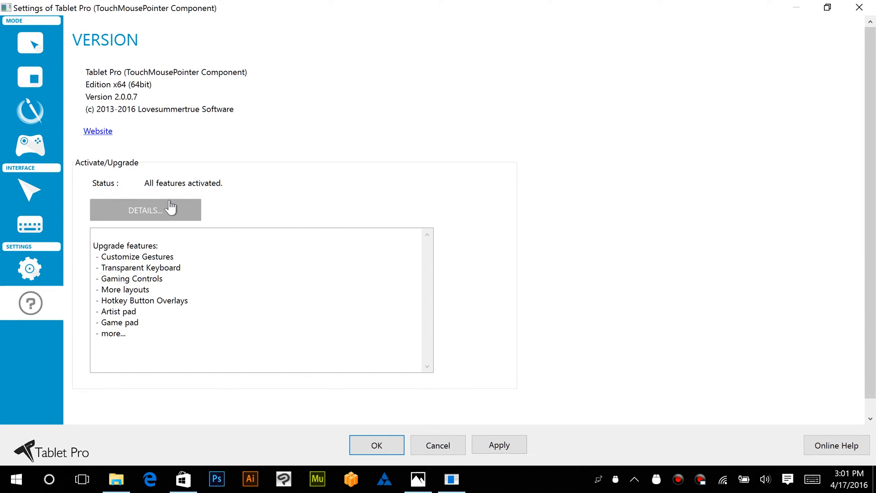
{"action": "left_click", "coordinate": [145, 210]}
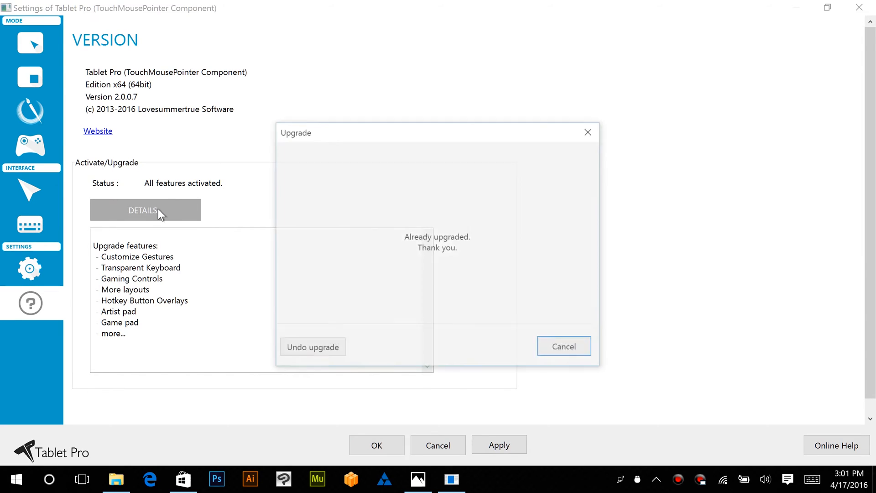
{"action": "left_click", "coordinate": [312, 346]}
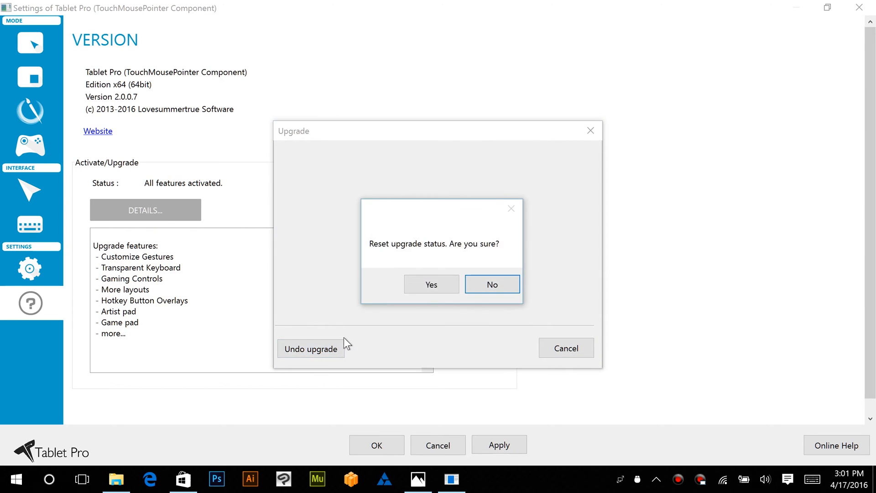
{"action": "left_click", "coordinate": [430, 283]}
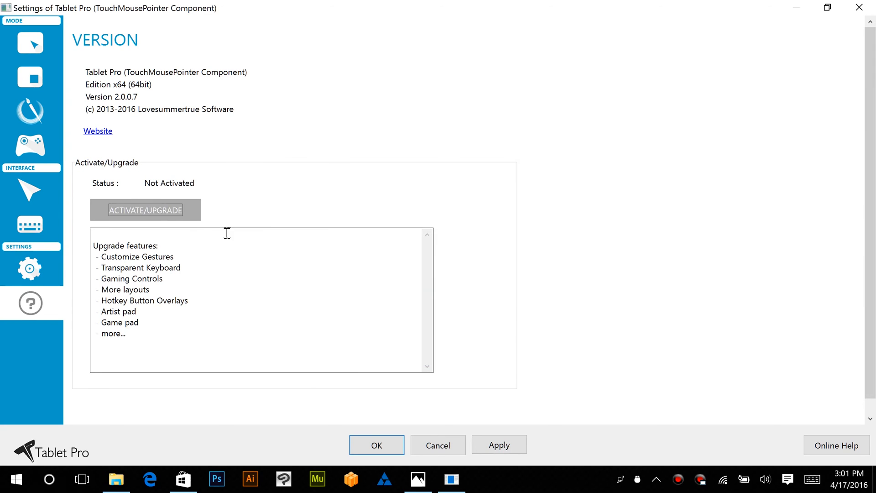
{"action": "left_click", "coordinate": [145, 210]}
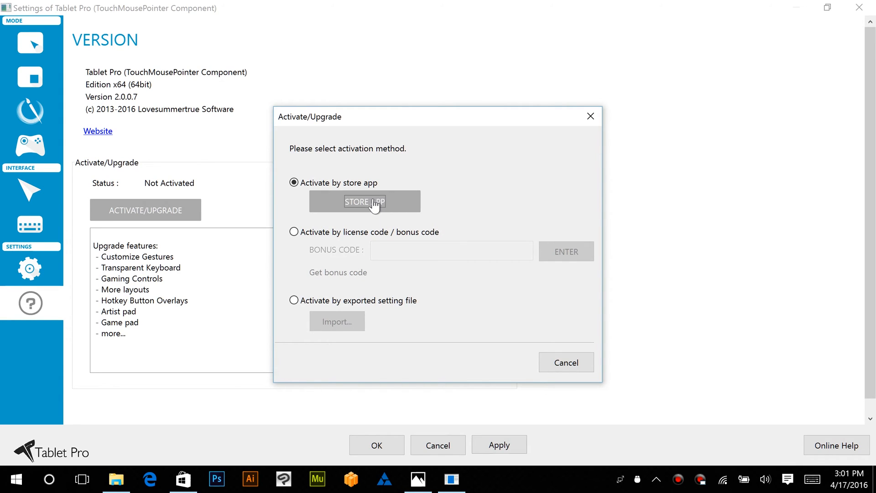
Activate via the store app and view its Activate page showing full package license
{"action": "left_click", "coordinate": [365, 202]}
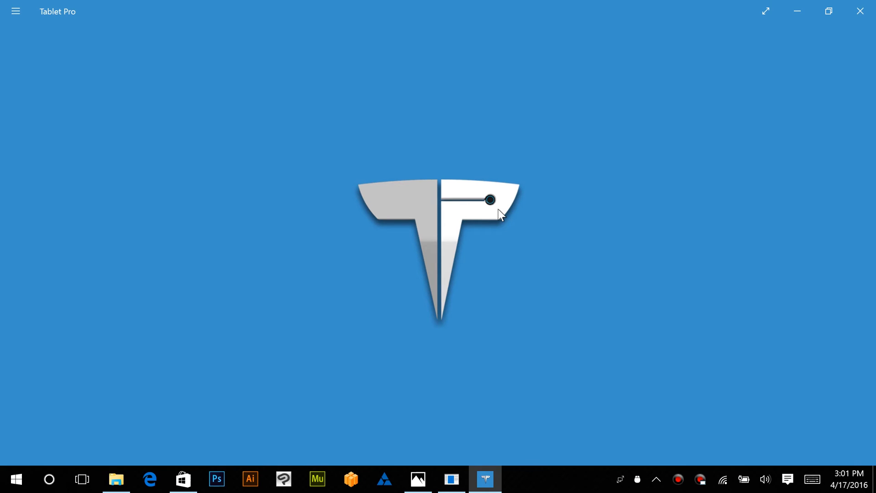
{"action": "mouse_move", "coordinate": [454, 284]}
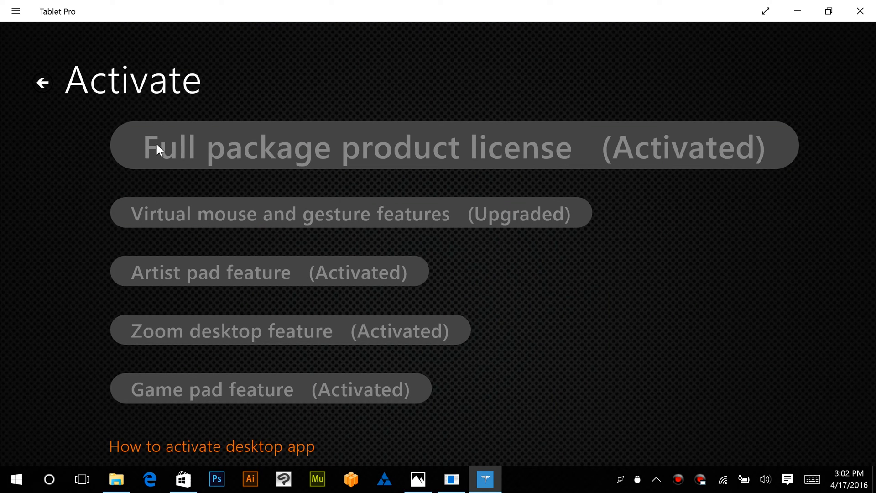
{"action": "left_click", "coordinate": [43, 83]}
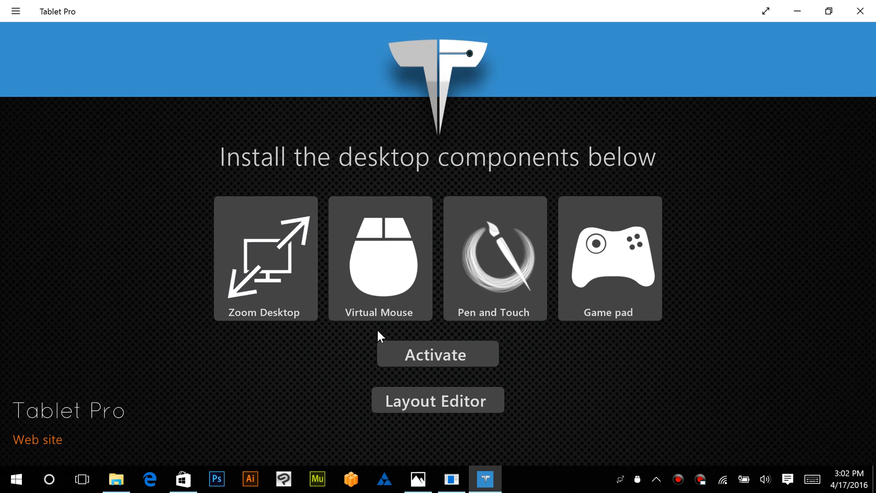
{"action": "left_click", "coordinate": [438, 354]}
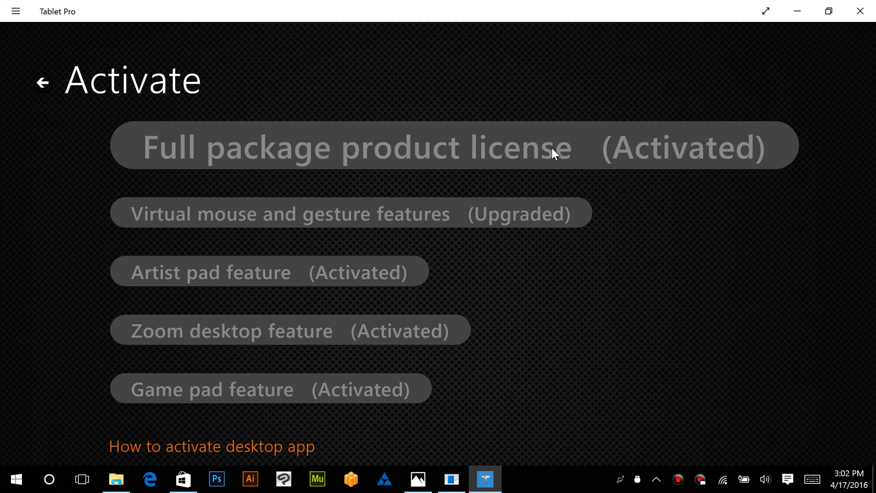
{"action": "mouse_move", "coordinate": [362, 391]}
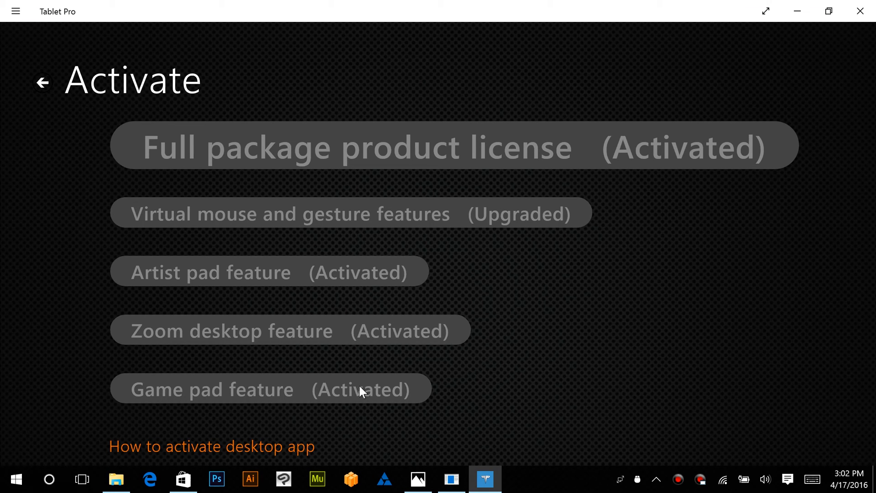
{"action": "mouse_move", "coordinate": [335, 220]}
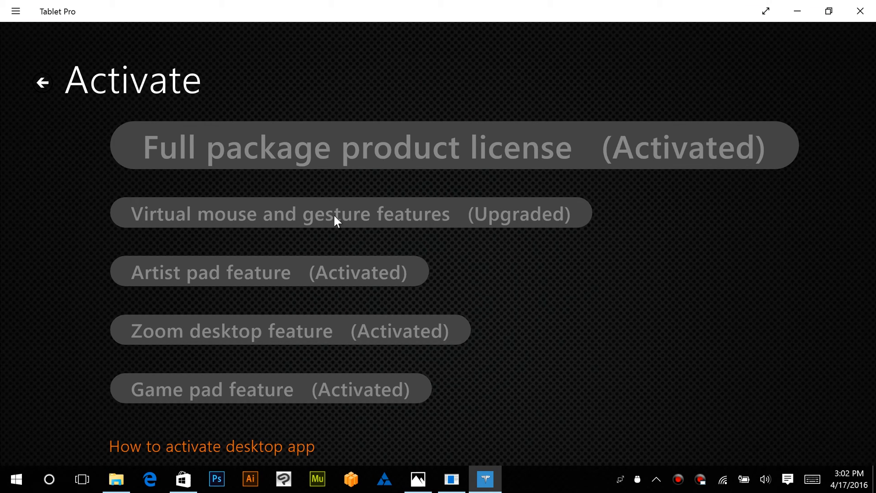
{"action": "mouse_move", "coordinate": [592, 186]}
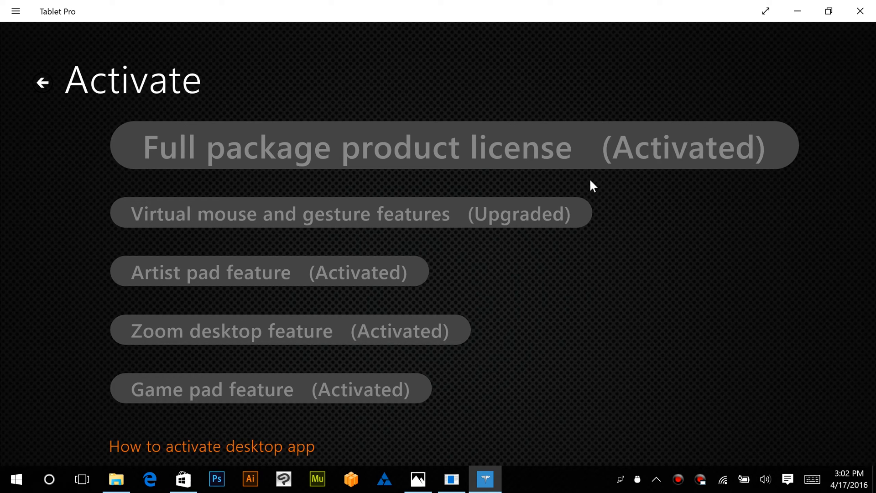
{"action": "mouse_move", "coordinate": [504, 157]}
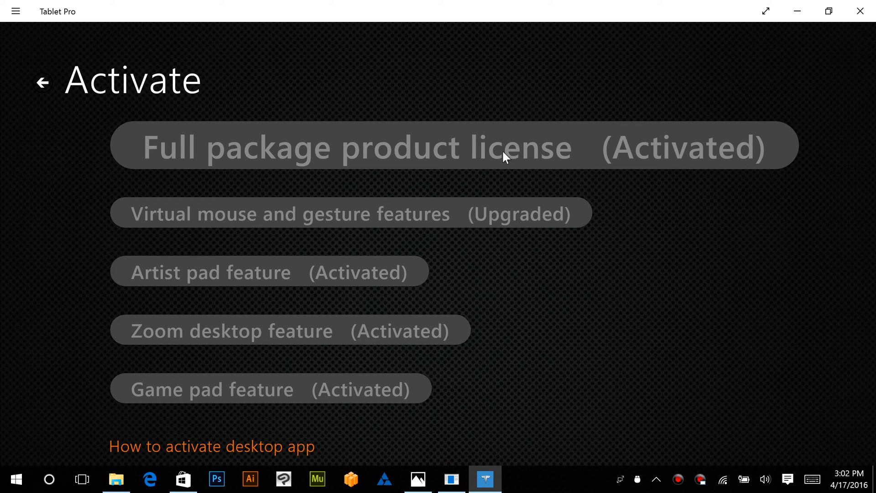
{"action": "mouse_move", "coordinate": [403, 317]}
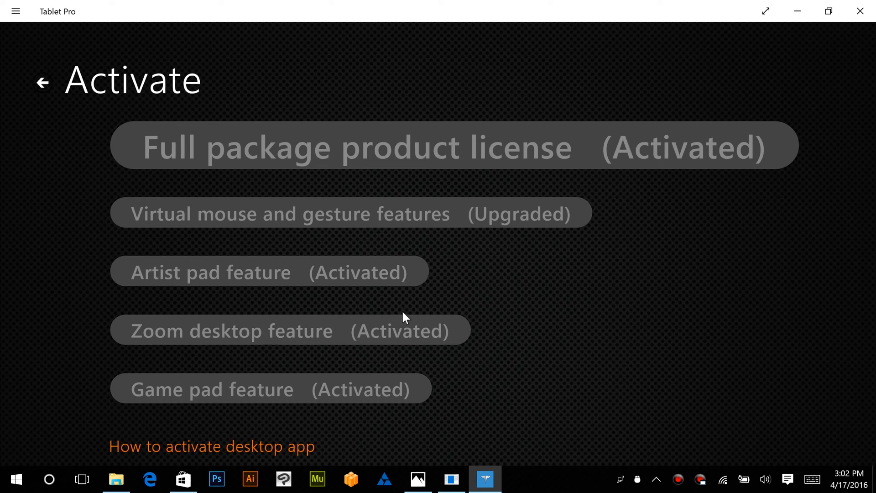
{"action": "mouse_move", "coordinate": [42, 87]}
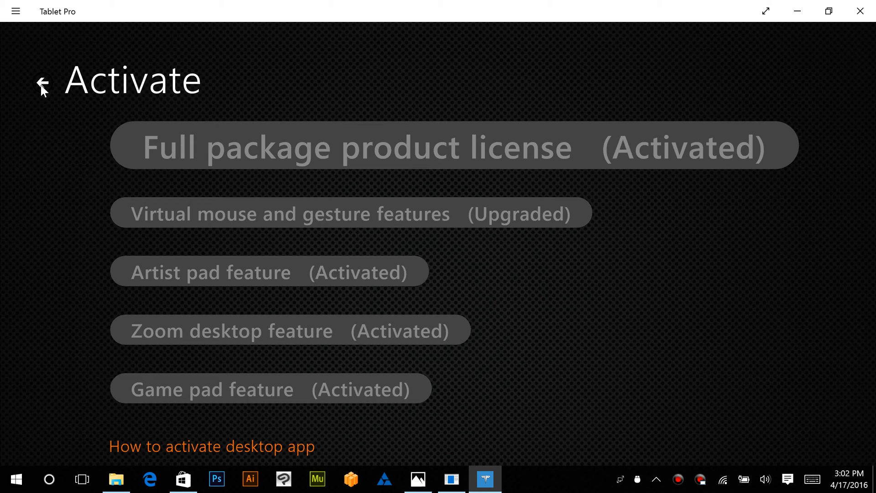
{"action": "mouse_move", "coordinate": [577, 92]}
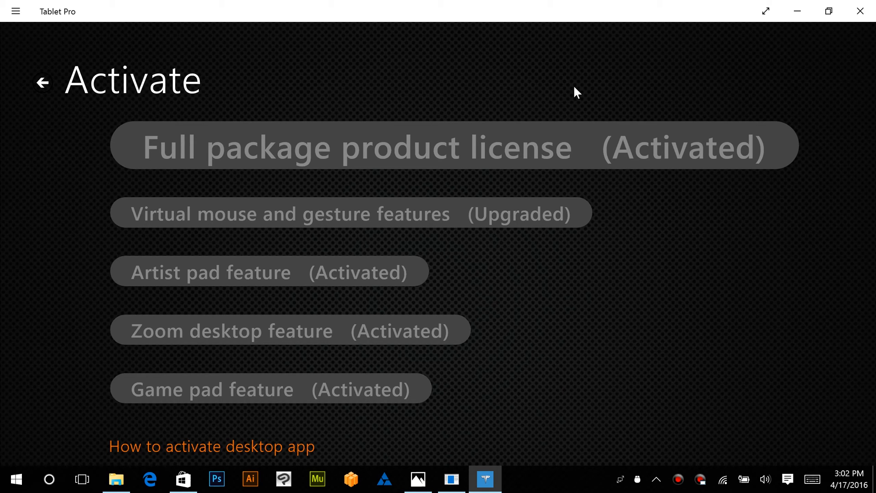
Return to the waiting Activate/Upgrade dialog and cancel it, leaving all features activated
{"action": "left_click", "coordinate": [81, 479]}
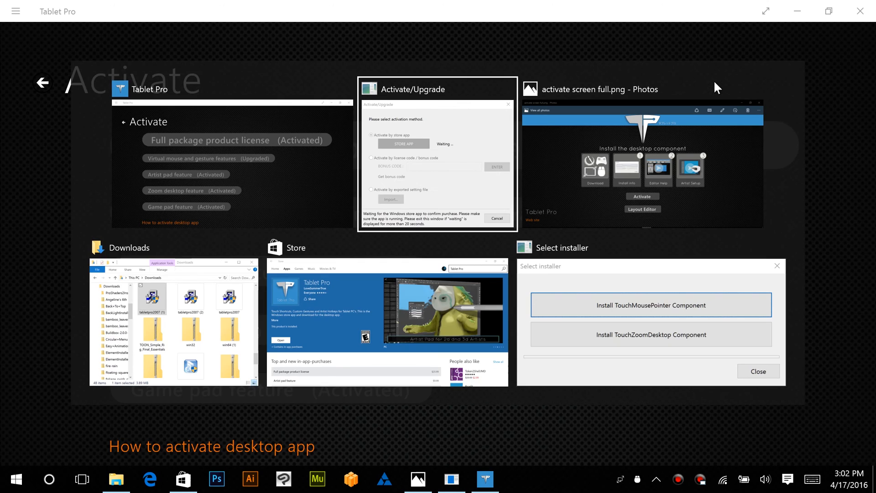
{"action": "left_click", "coordinate": [650, 305]}
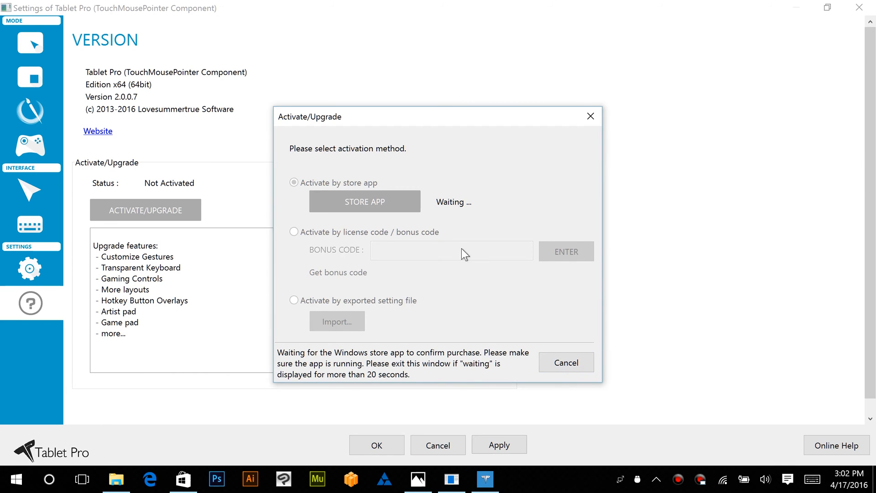
{"action": "mouse_move", "coordinate": [565, 362]}
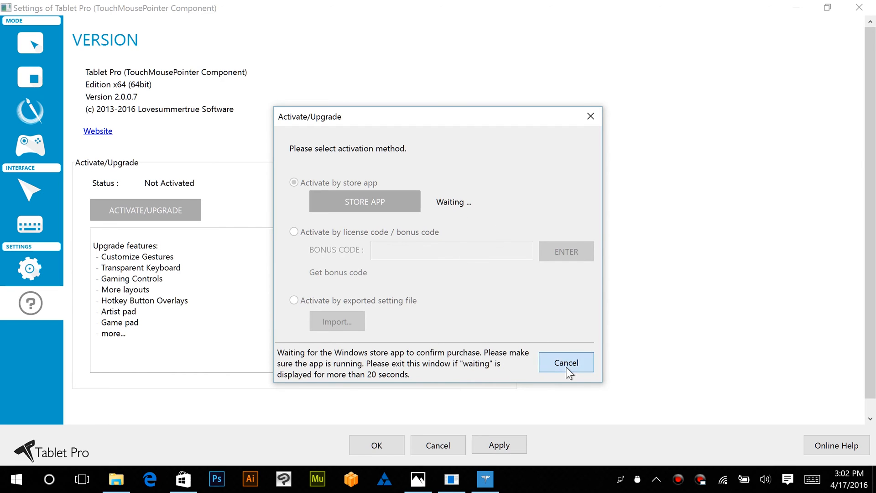
{"action": "left_click", "coordinate": [566, 361]}
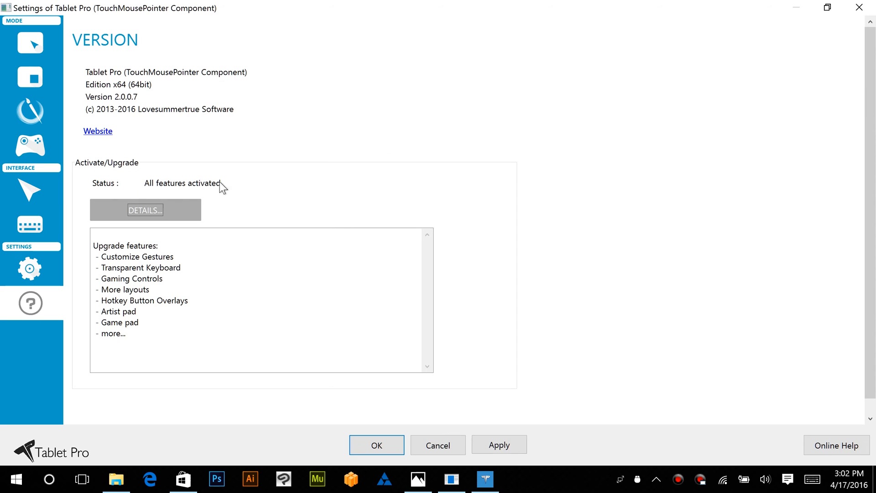
{"action": "mouse_move", "coordinate": [330, 227]}
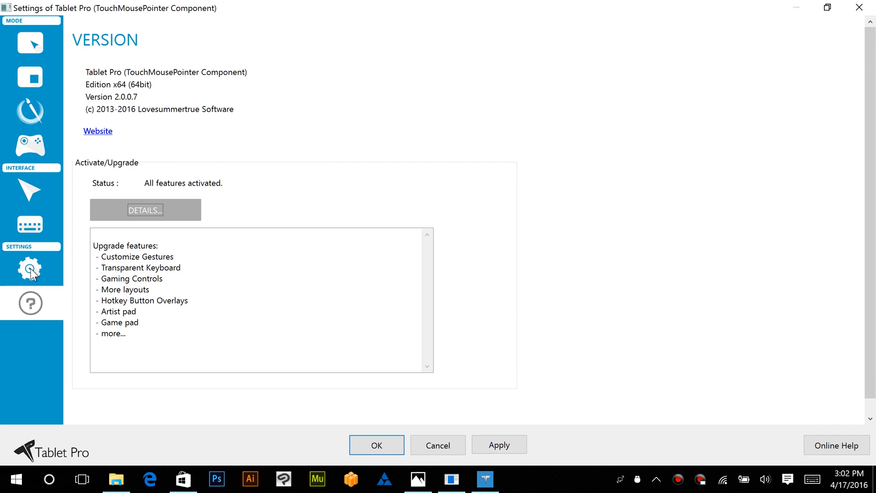
Restore universal settings from ultra.touchmouseptr_setting under General settings
{"action": "left_click", "coordinate": [30, 268]}
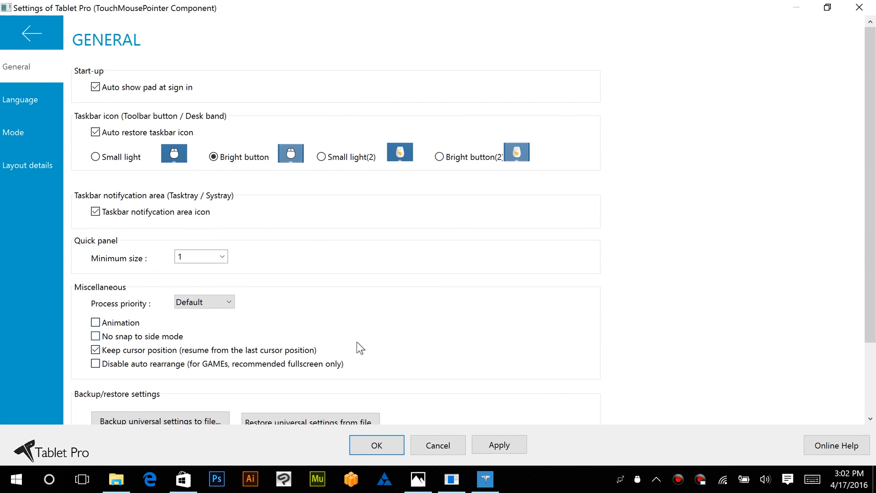
{"action": "scroll", "scroll_direction": "down", "scroll_amount": 3}
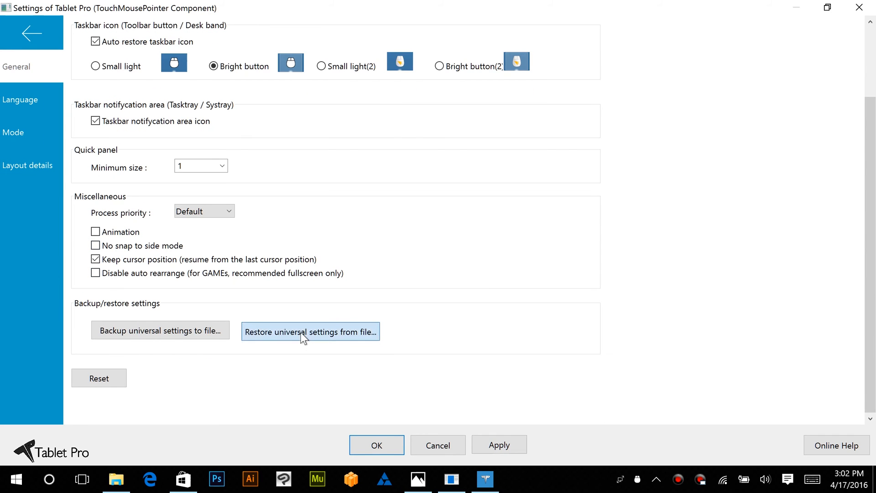
{"action": "left_click", "coordinate": [310, 331]}
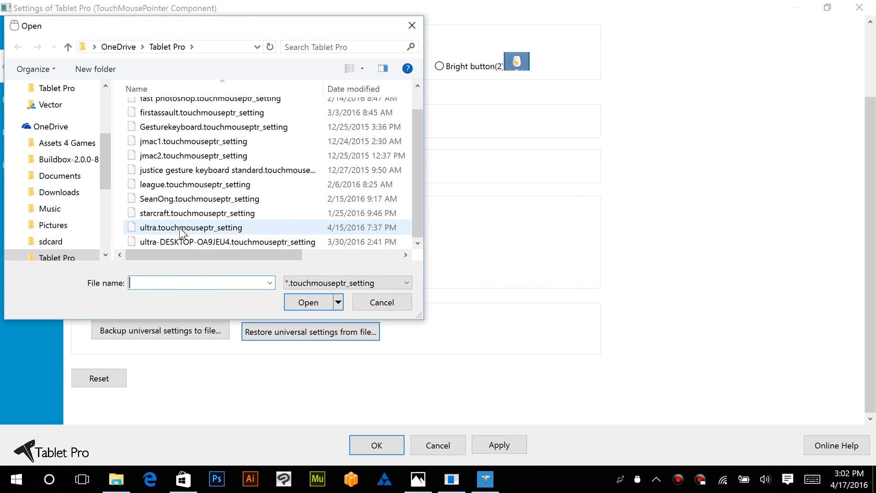
{"action": "left_click", "coordinate": [191, 226]}
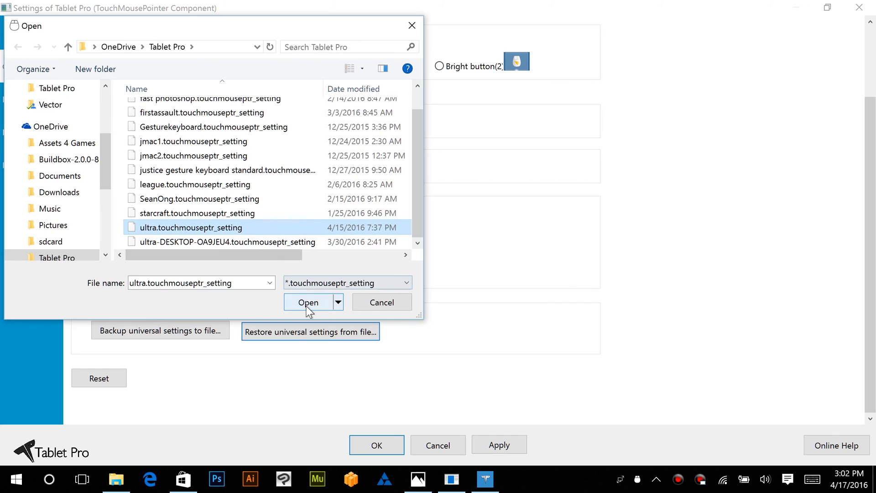
{"action": "left_click", "coordinate": [307, 302]}
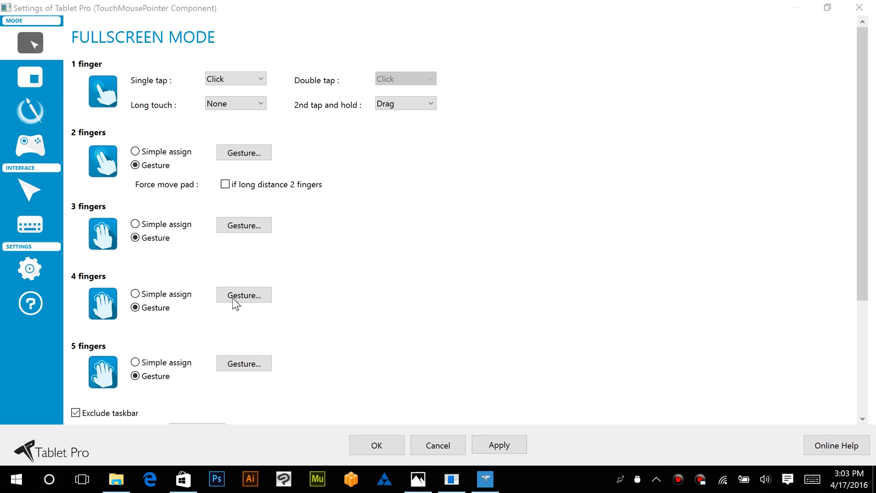
In Layout details, set the user ini file to Preset Photoshop fullscreen v2
{"action": "left_click", "coordinate": [29, 269]}
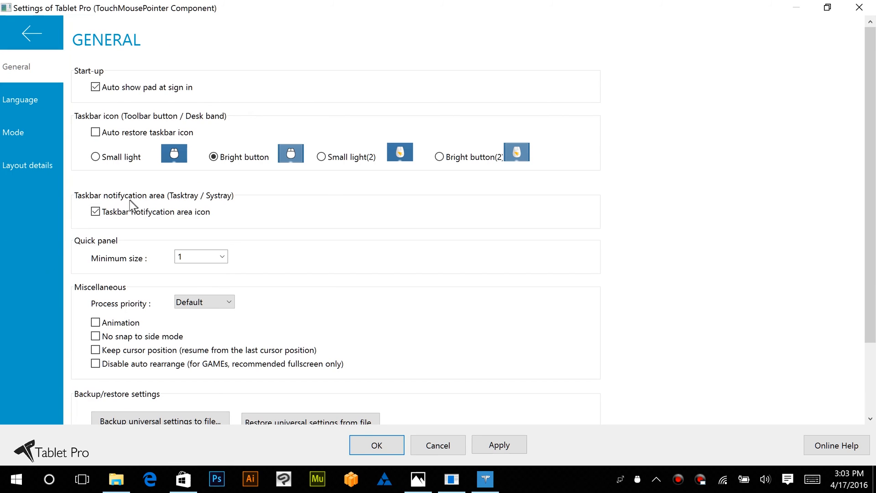
{"action": "left_click", "coordinate": [27, 164]}
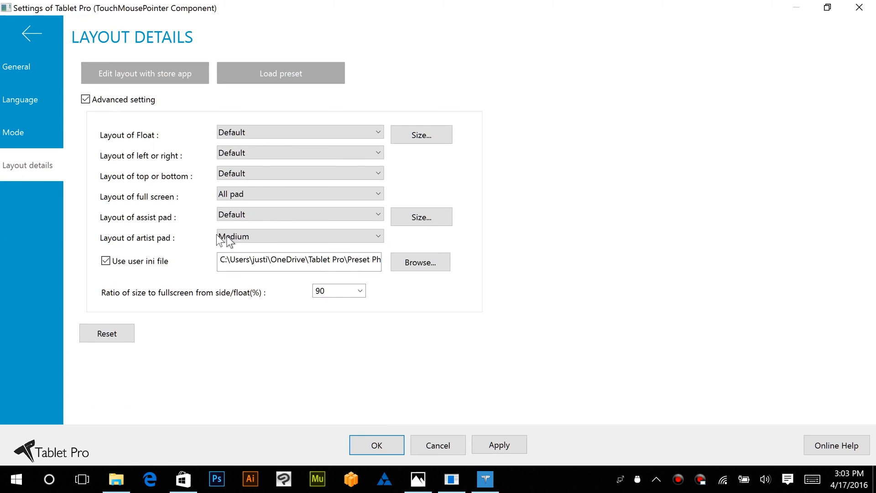
{"action": "left_click", "coordinate": [419, 262]}
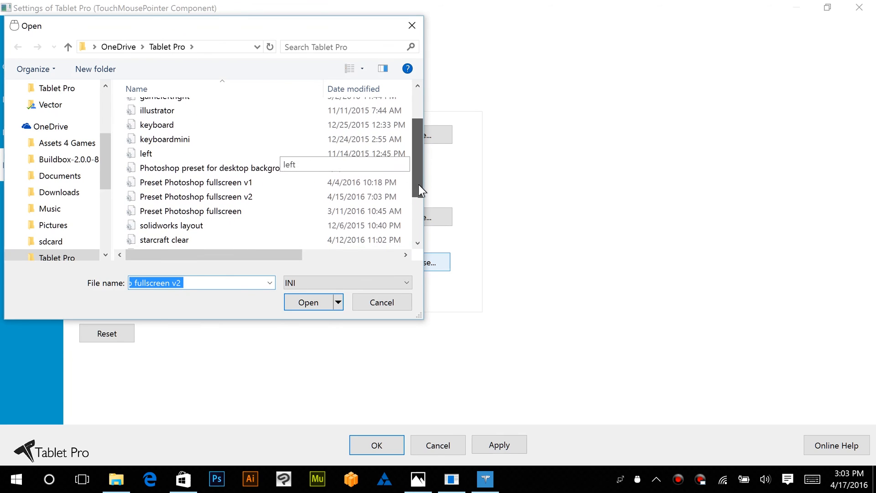
{"action": "left_click", "coordinate": [196, 195]}
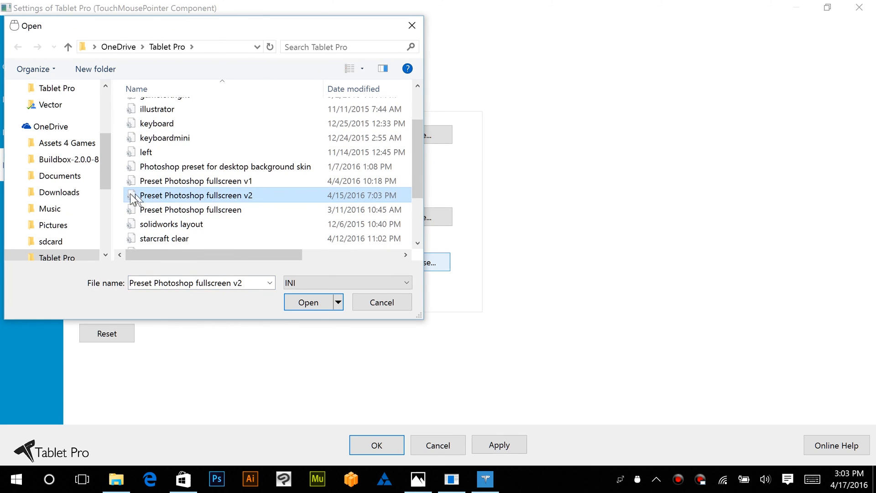
{"action": "mouse_move", "coordinate": [270, 203]}
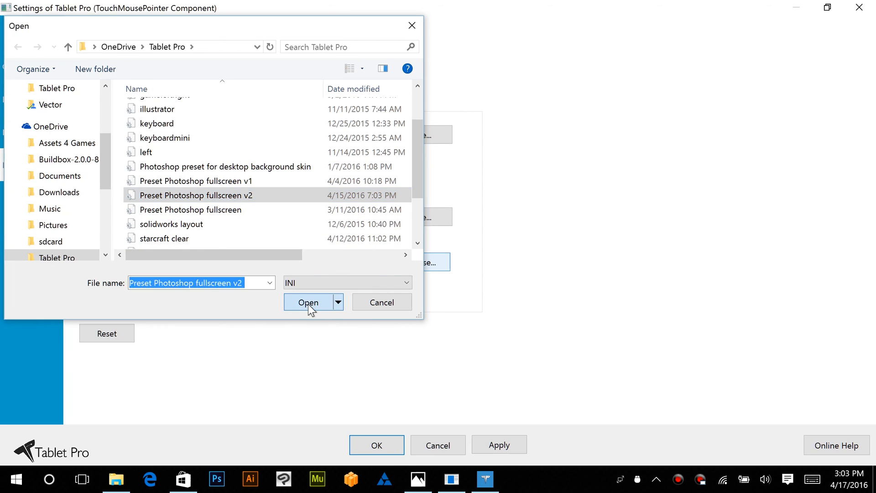
{"action": "left_click", "coordinate": [307, 301]}
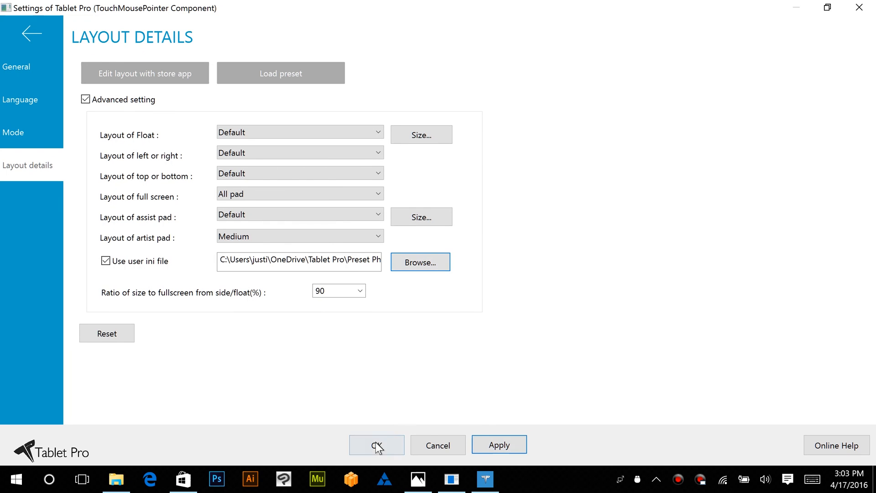
Accept the layout settings with OK, returning to the 'activate screen full.png' image in Photos
{"action": "left_click", "coordinate": [376, 445]}
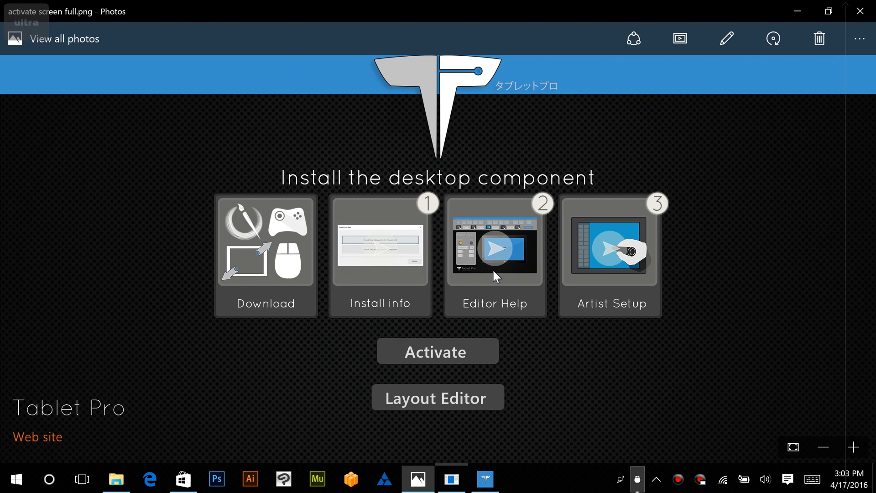
{"action": "mouse_move", "coordinate": [480, 292]}
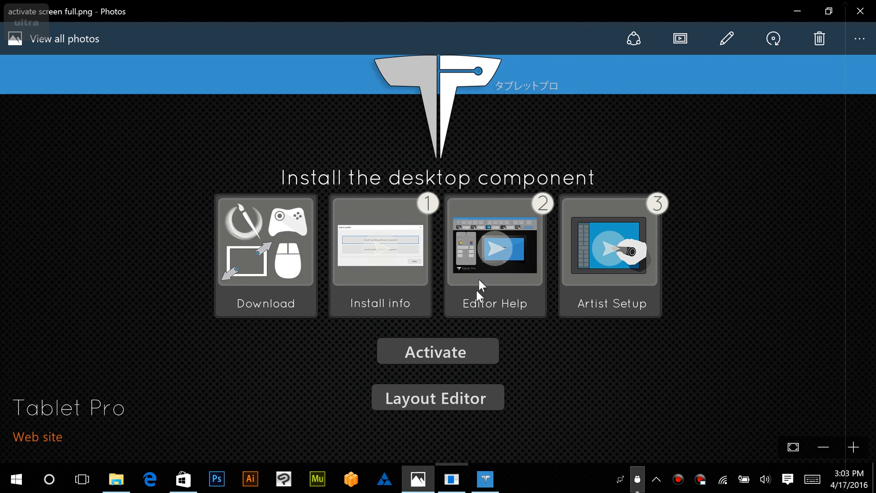
{"action": "mouse_move", "coordinate": [500, 266]}
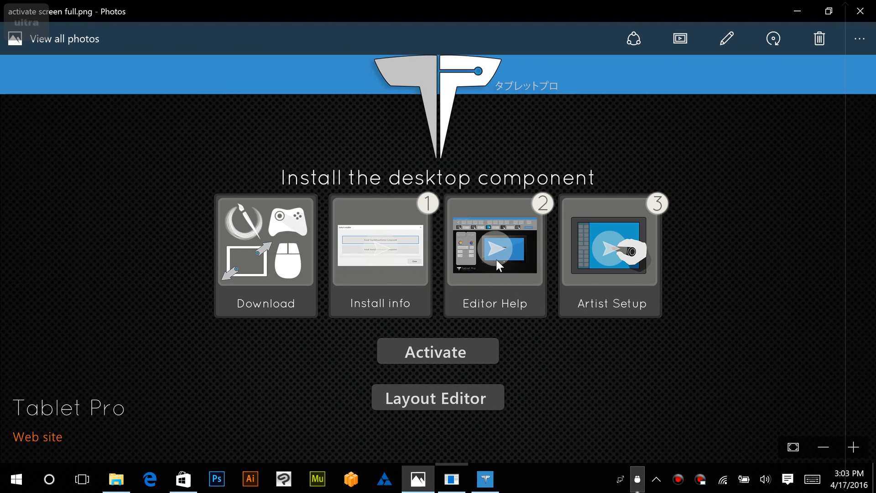